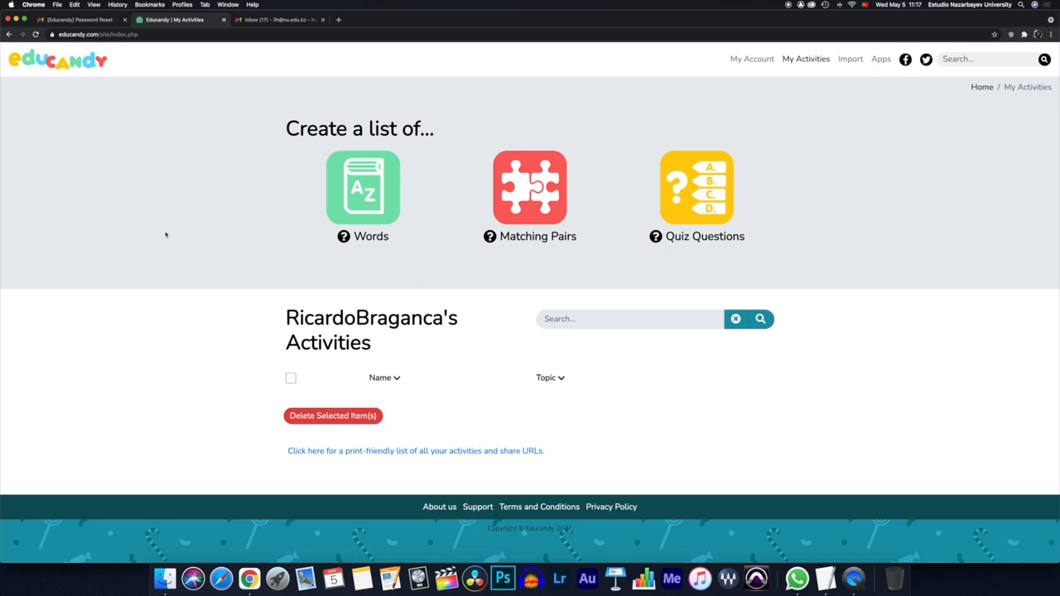
mouse_move(696, 191)
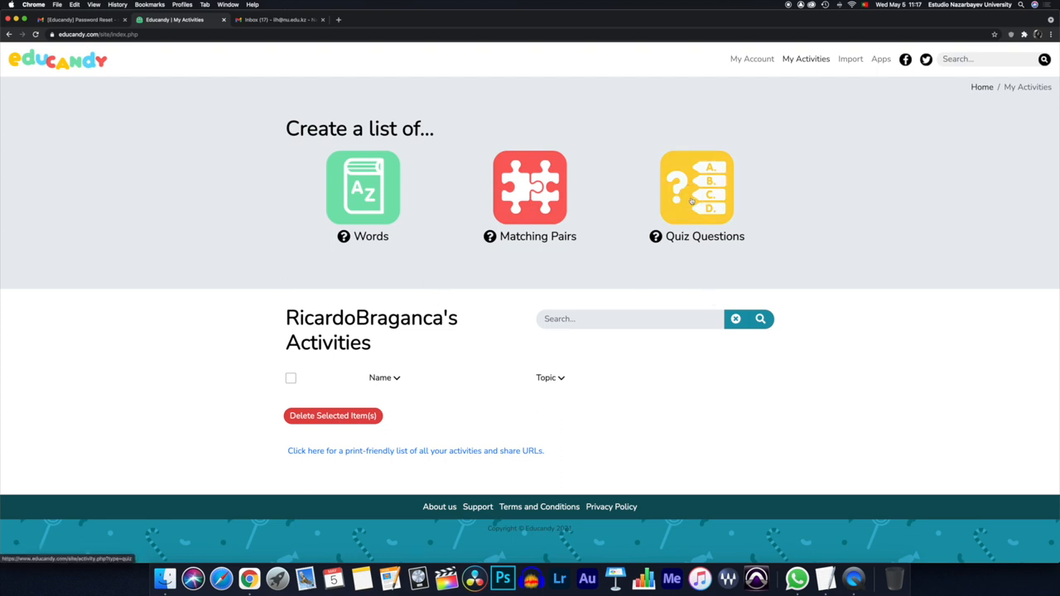
Step: Start a new quiz named 'Pro Tools Formative Assessment' with subject 'Pro Tools'
click(695, 187)
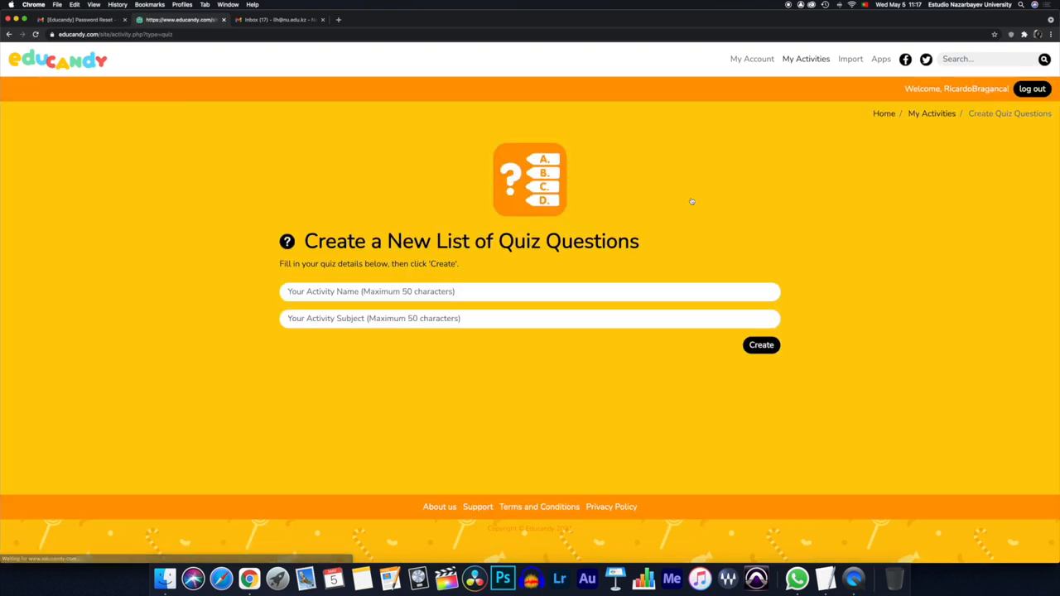
click(530, 291)
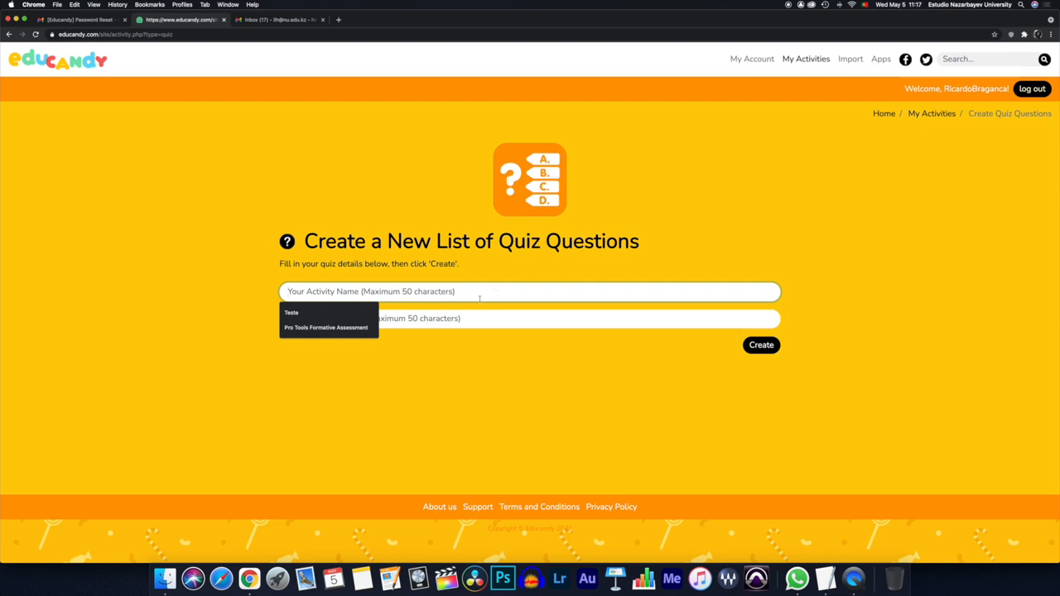
click(325, 329)
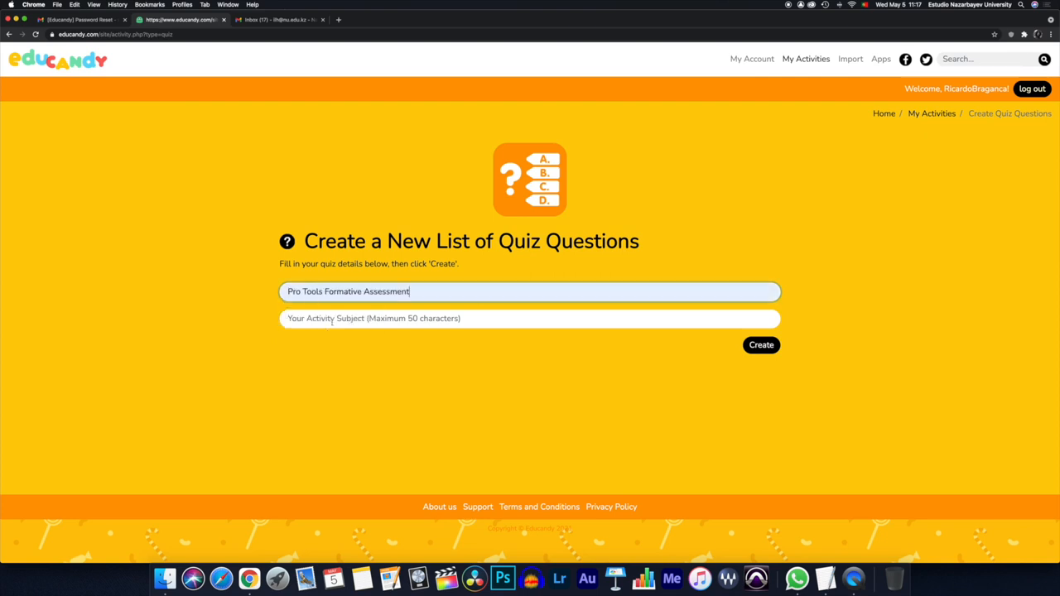
click(531, 318)
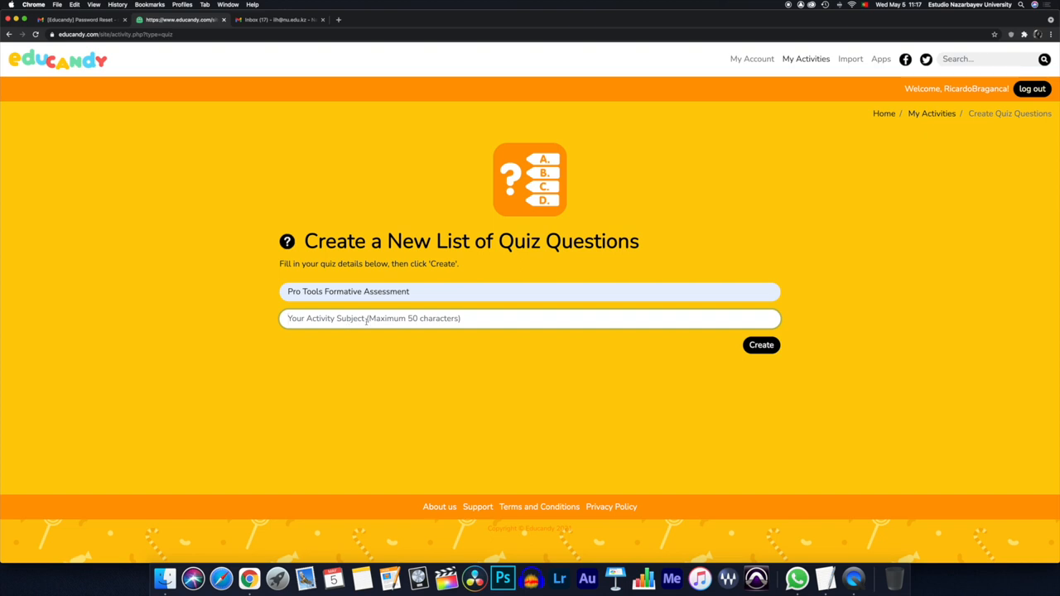
text(Pro Tools)
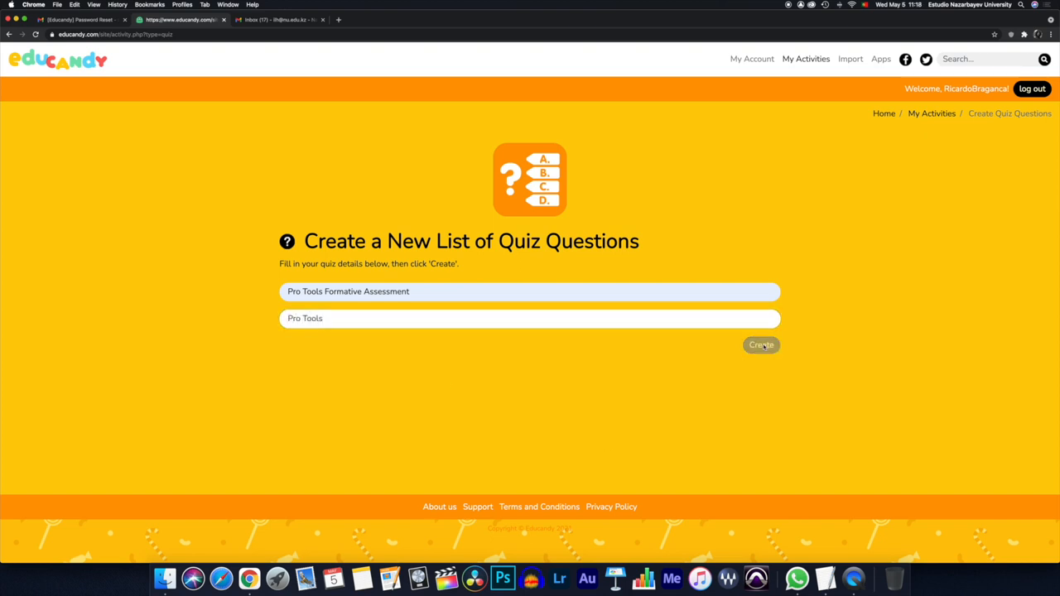
Step: Create the quiz and look over the Add question form on the editor page
click(760, 346)
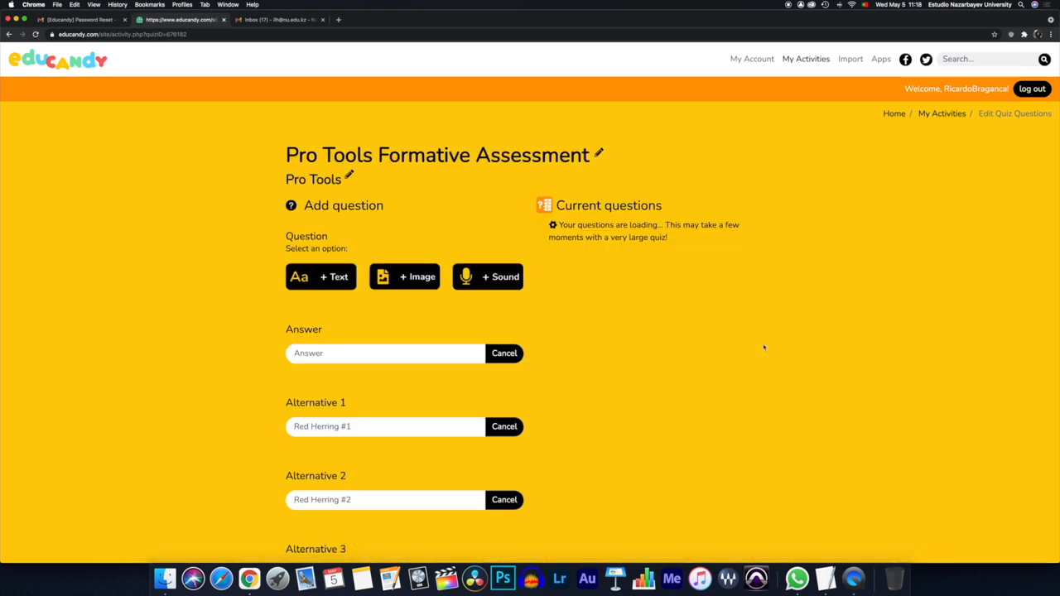
scroll(down, 3)
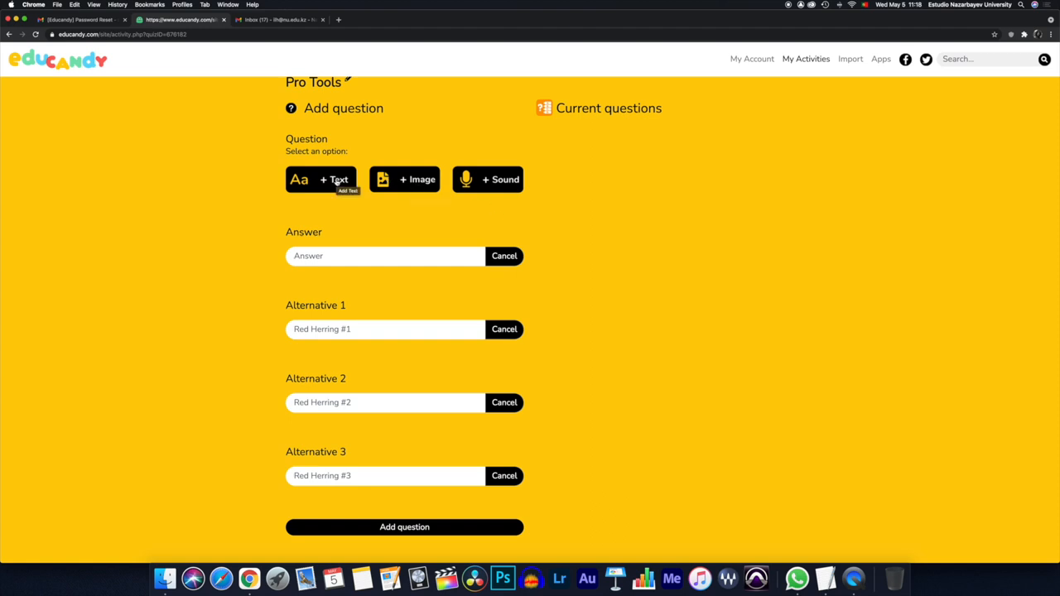
mouse_move(415, 222)
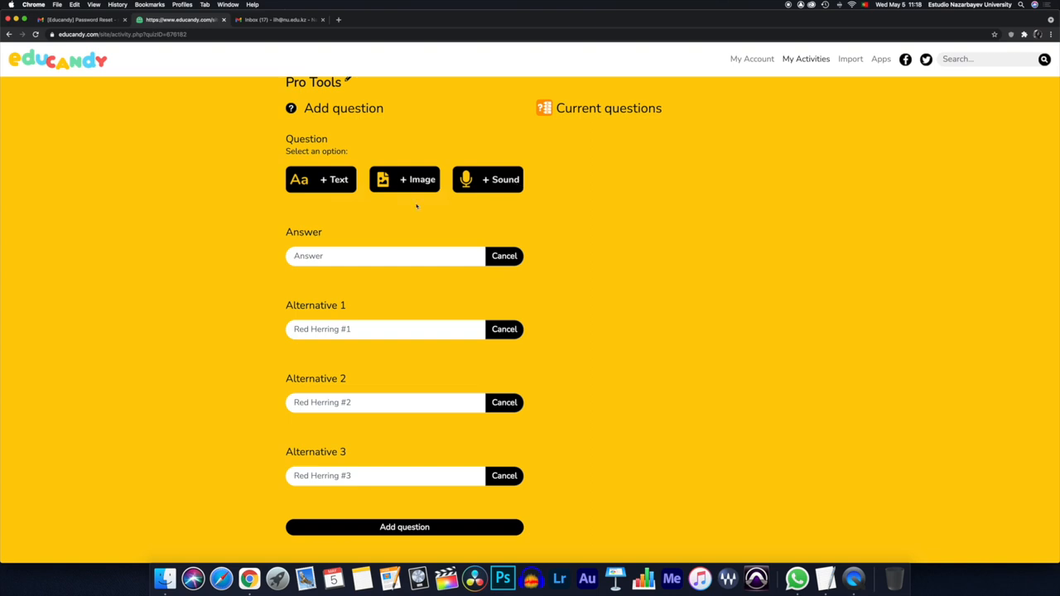
scroll(up, 3)
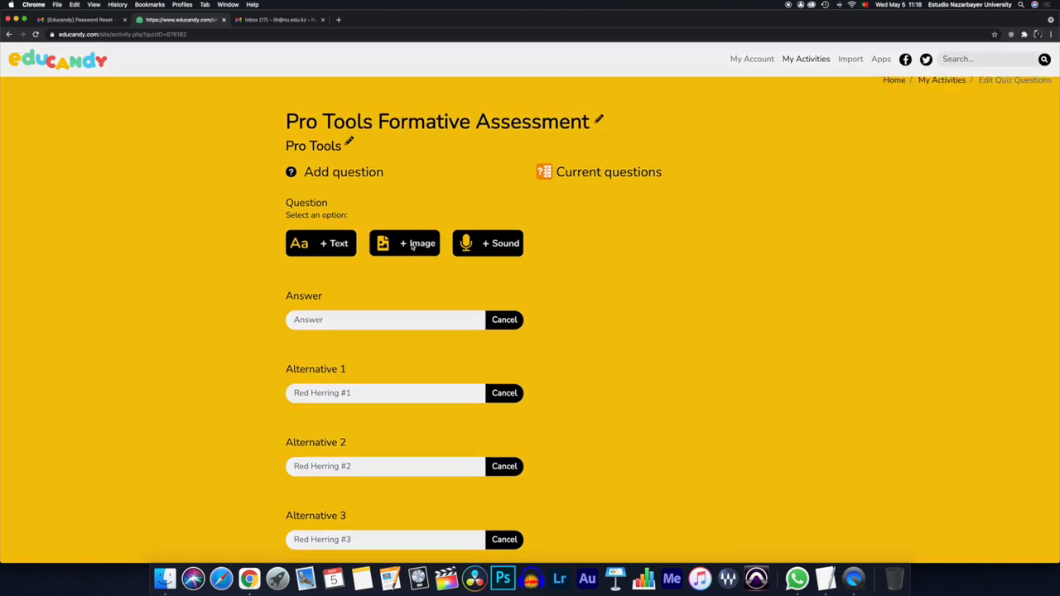
Step: Try adding an image question and read through the premium Educandy Studio page
click(404, 242)
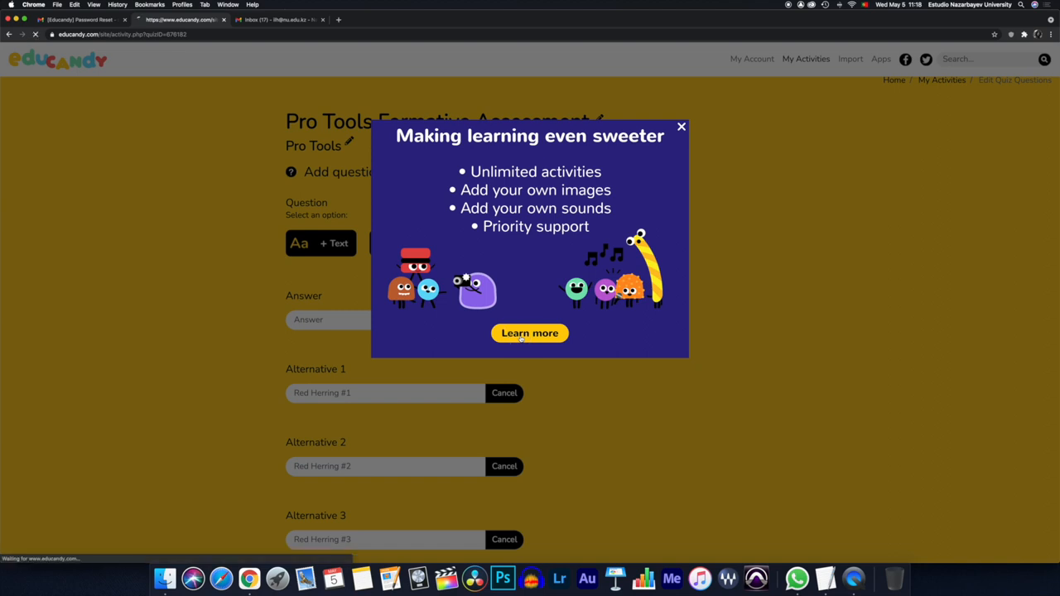
click(530, 333)
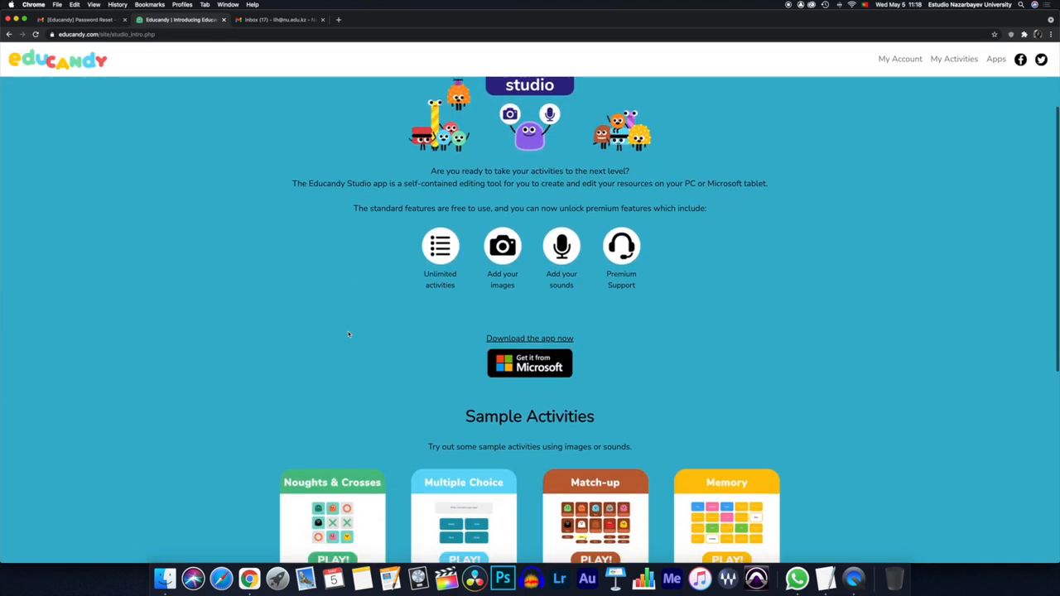
scroll(down, 3)
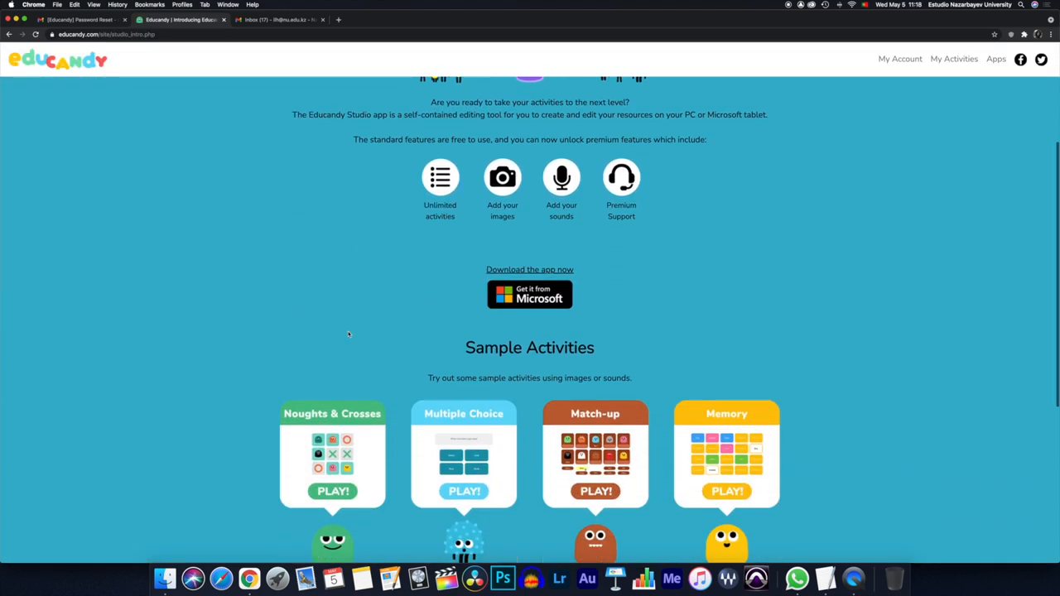
scroll(down, 3)
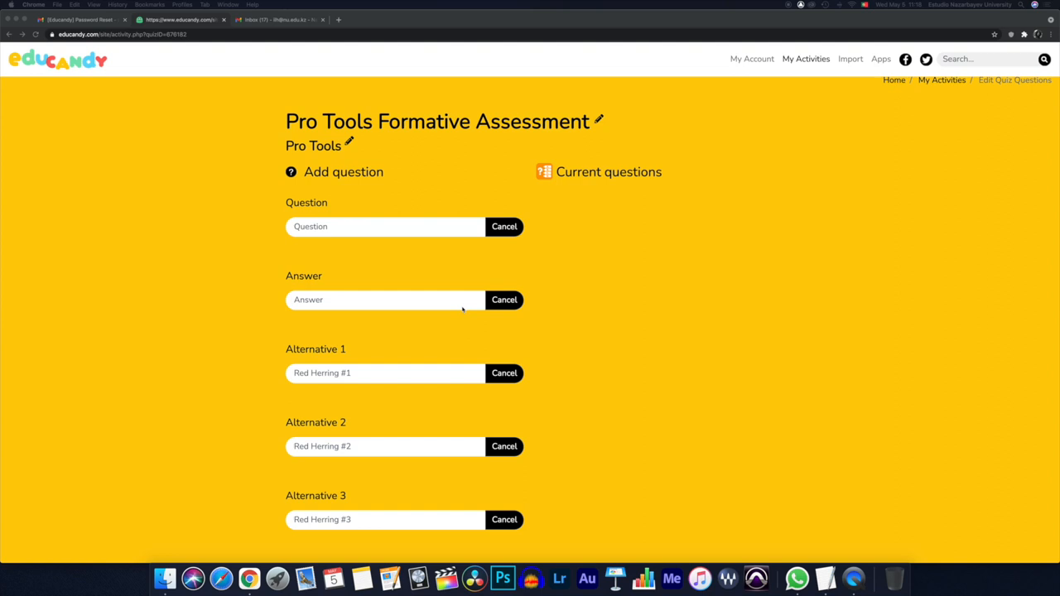
Step: Enter the question 'What are the four edit modes in Pro Tools?' and the option 'Cut, copy, paste, and shift'
text(What are the four edit modes in Pro Tools?)
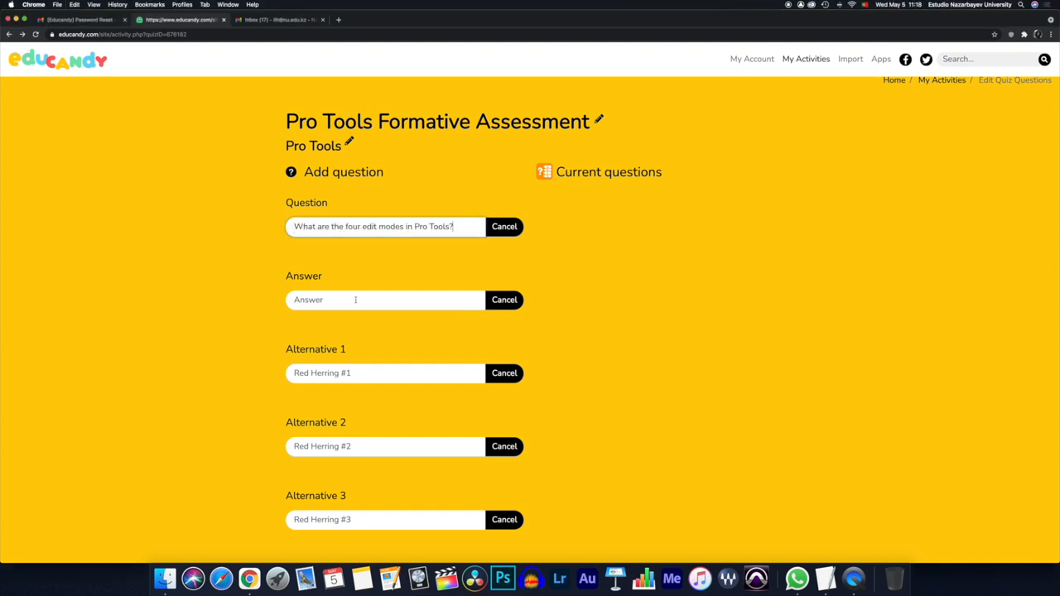
click(384, 300)
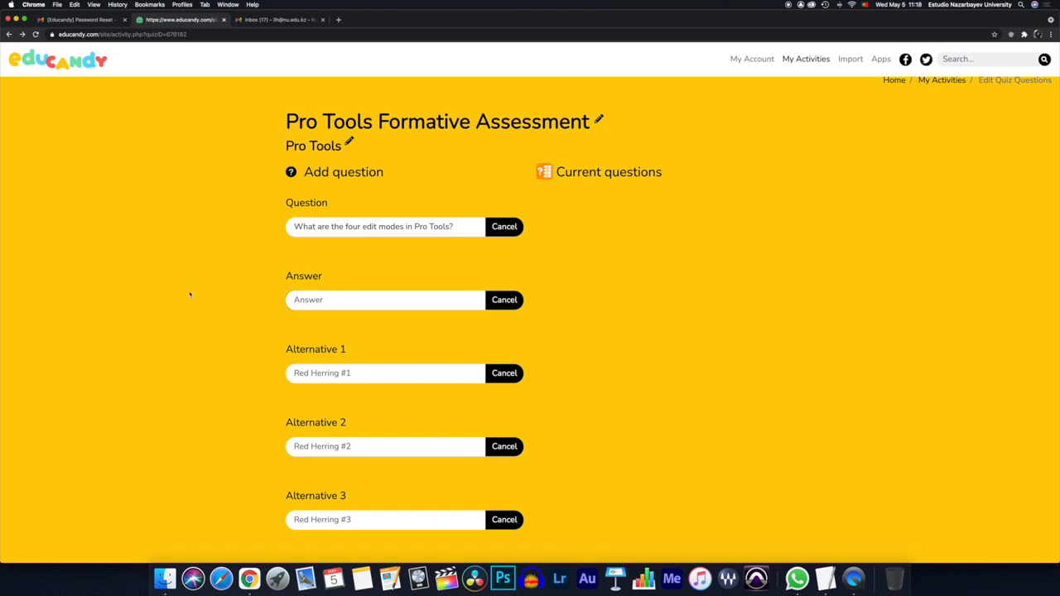
click(384, 300)
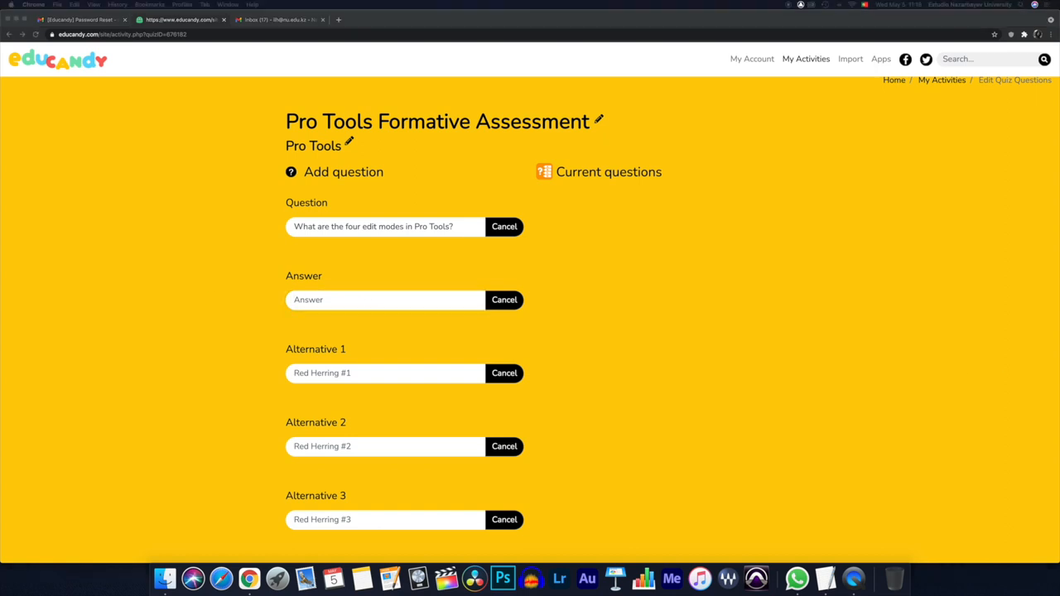
click(385, 300)
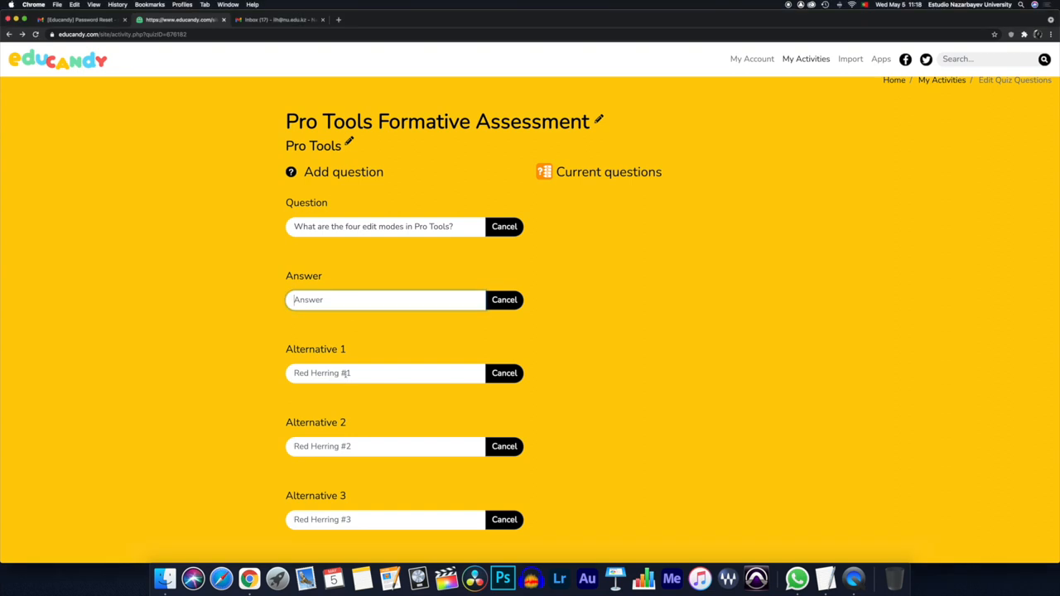
text(Cut, copy, paste, and shift)
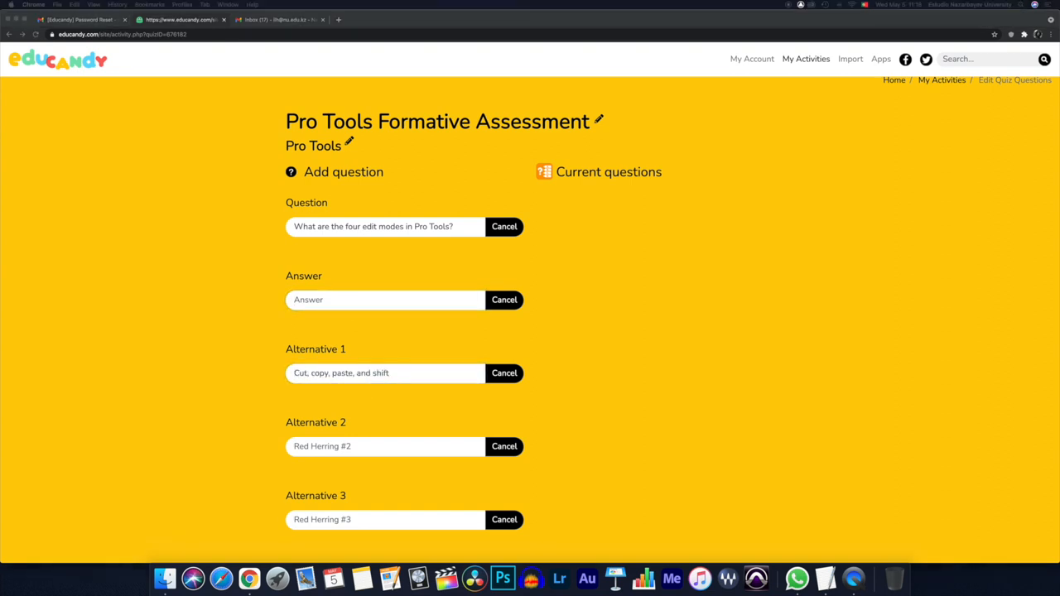
mouse_move(302, 331)
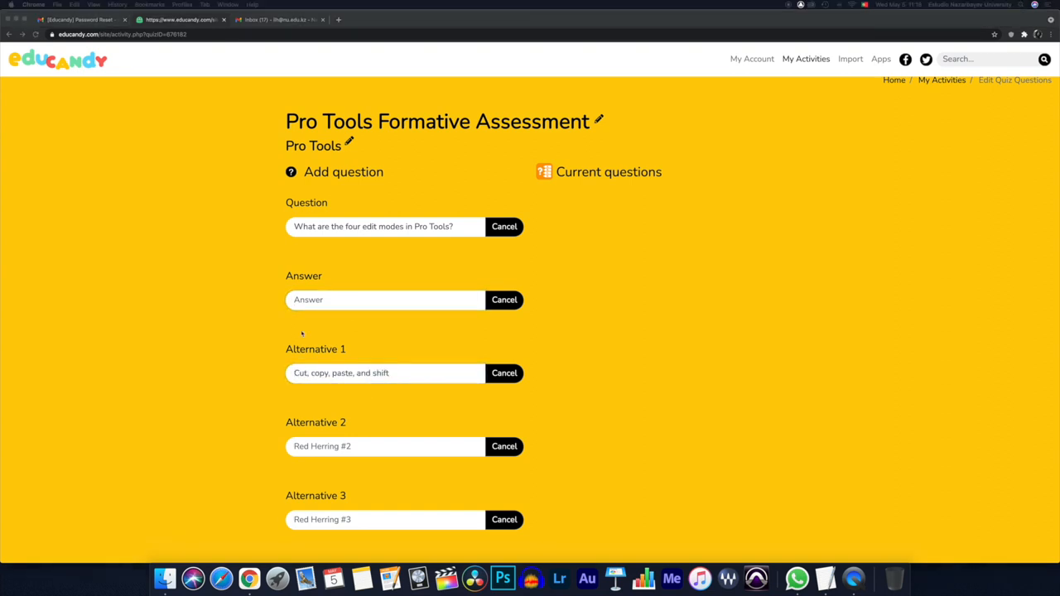
Step: Fill the answer 'Shuffle, spot, slip, and grid' and the remaining distractors 'Shuffle, grid, move, and paste' and 'Shuffle, move, shift, and retract'
text(Shuffle, spot, slip, and grid)
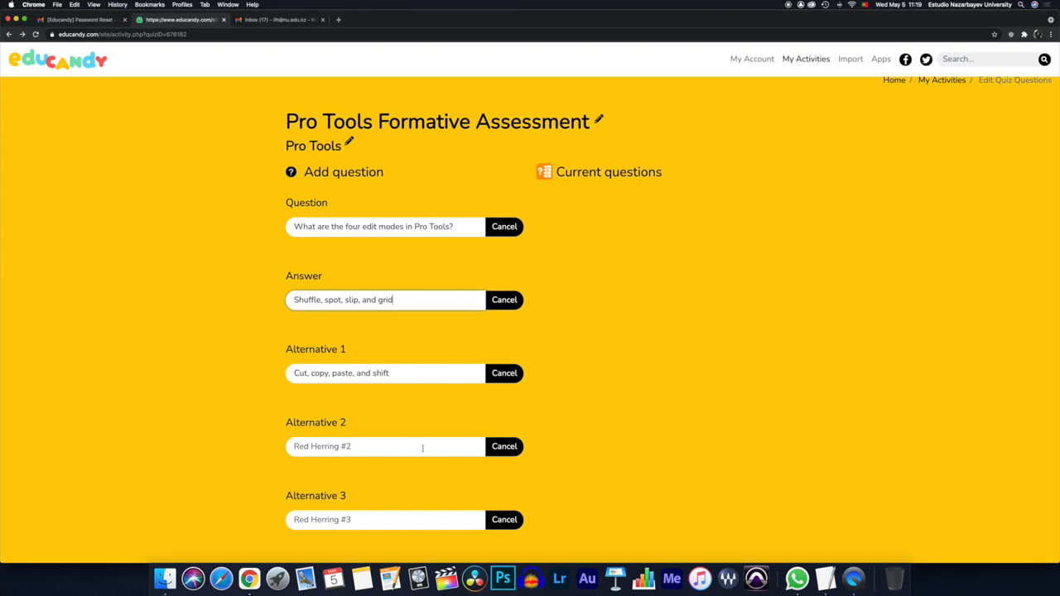
text(Shuffle, grid, move, and paste)
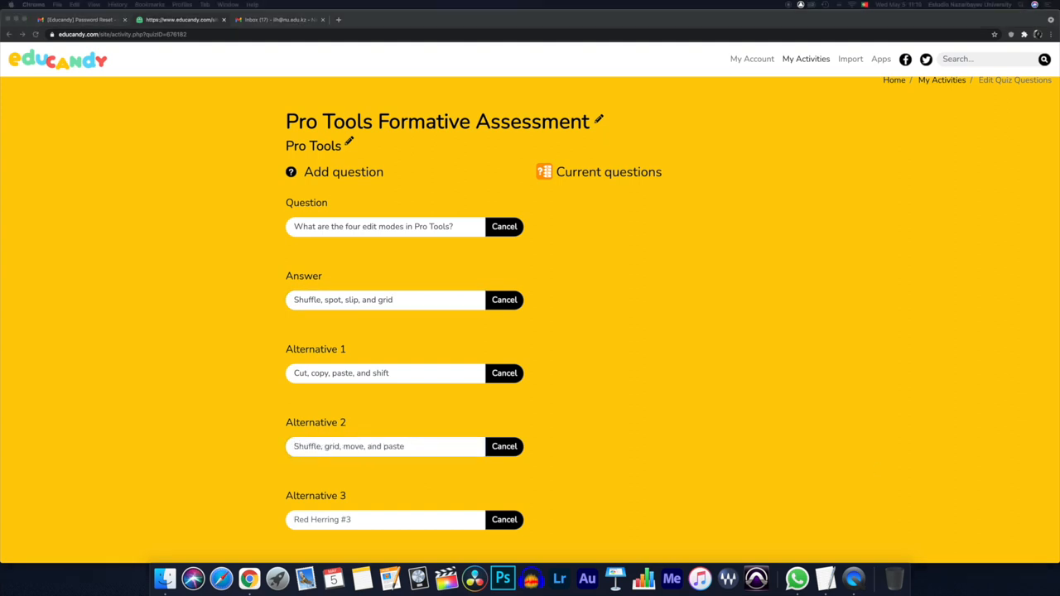
mouse_move(500, 523)
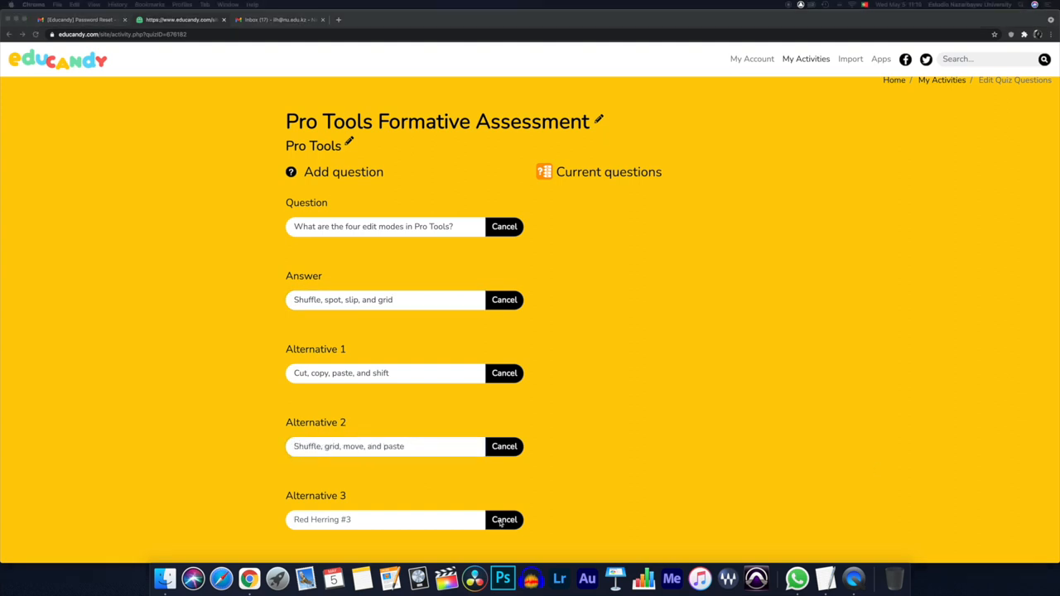
text(Shuffle, move, shift, and retract)
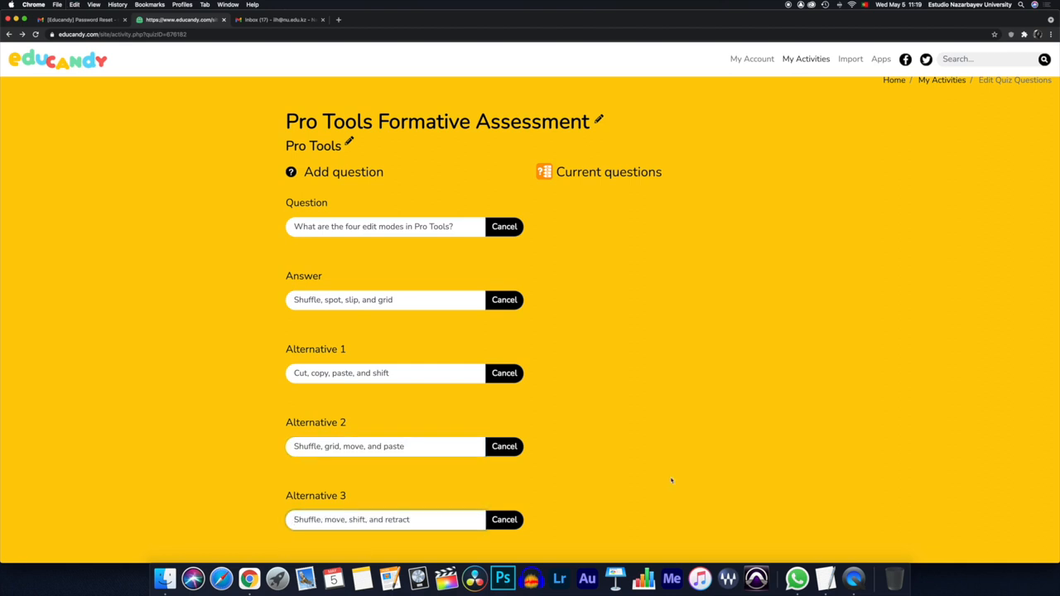
Step: Save the edit-modes question so it lists under Current questions
scroll(down, 3)
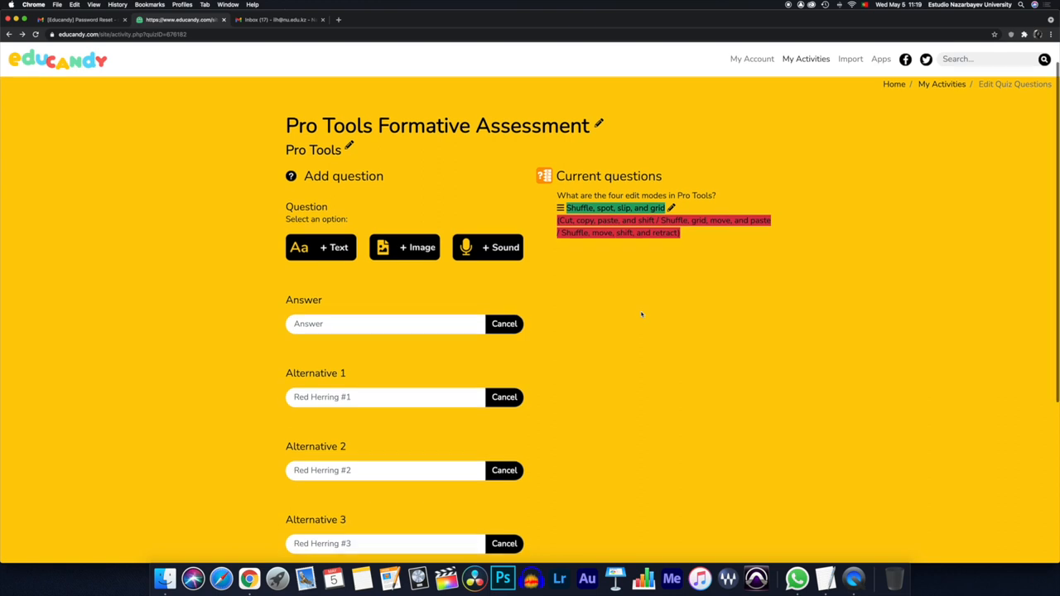
scroll(down, 3)
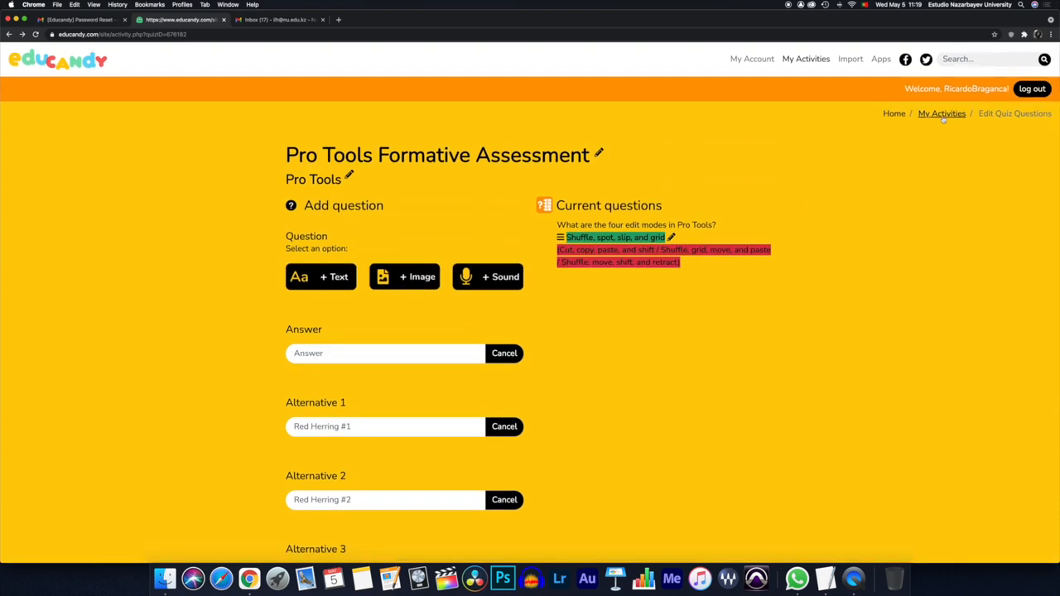
mouse_move(936, 152)
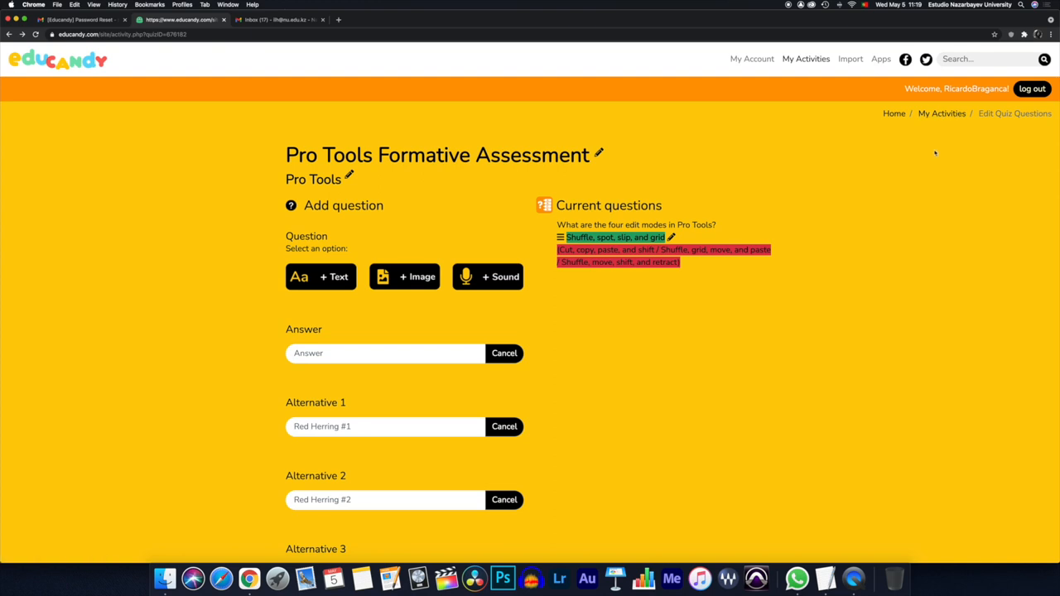
mouse_move(936, 119)
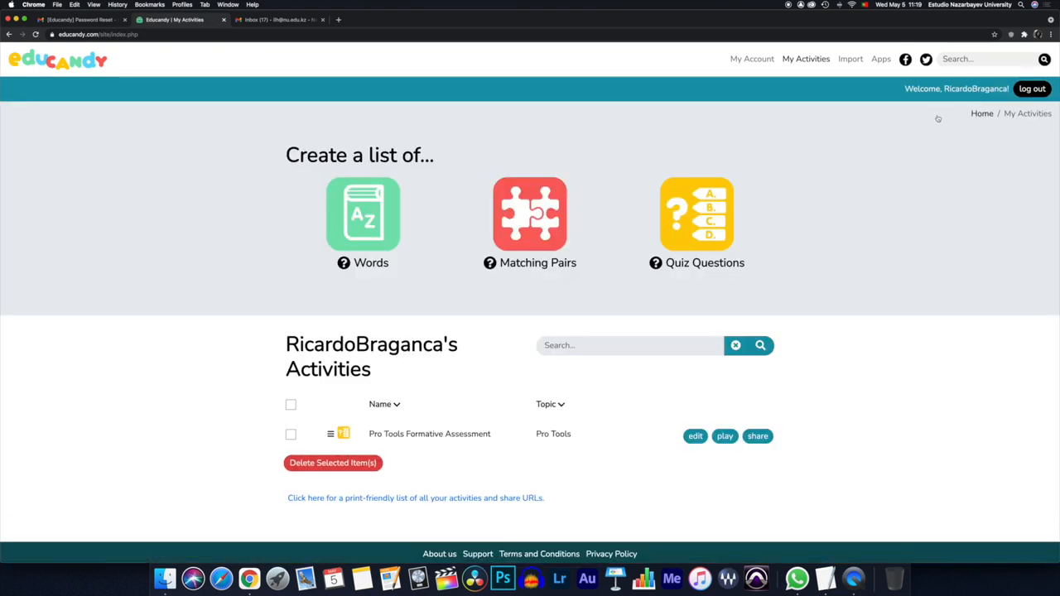
Step: Return to My Activities, where Pro Tools Formative Assessment is listed
scroll(down, 3)
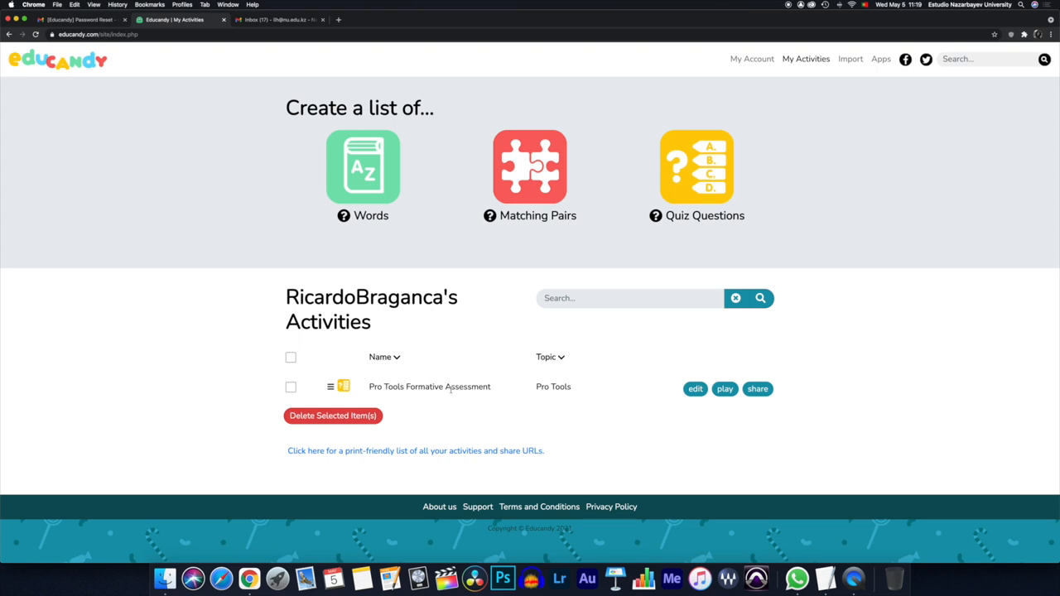
mouse_move(726, 407)
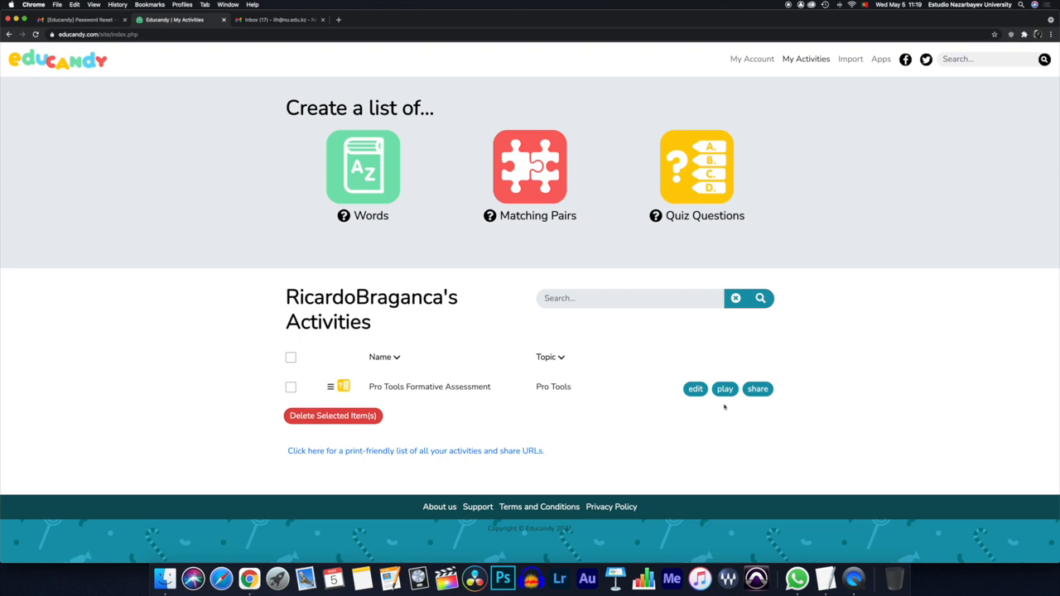
mouse_move(750, 403)
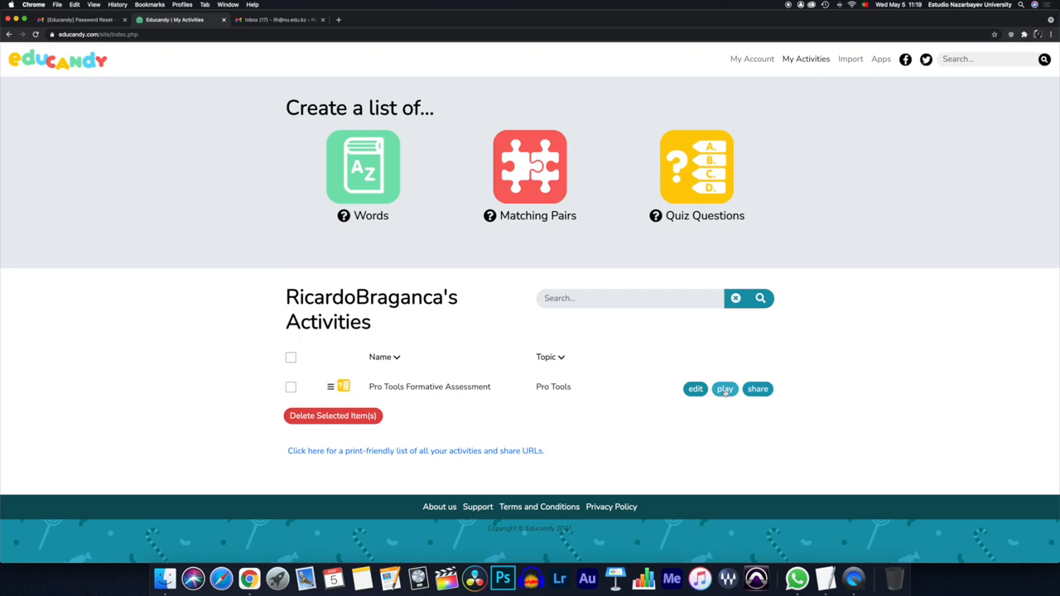
Step: Play the quiz as Multiple Choice and answer 'Shuffle, spot, slip, and grid', reaching the Well Done screen with score 8
click(724, 388)
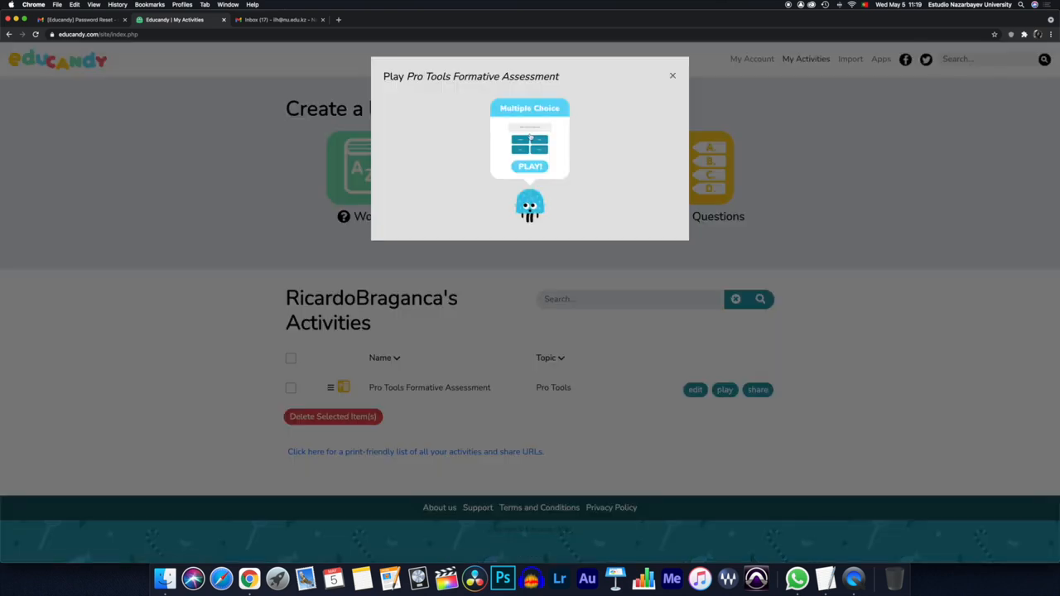
click(530, 165)
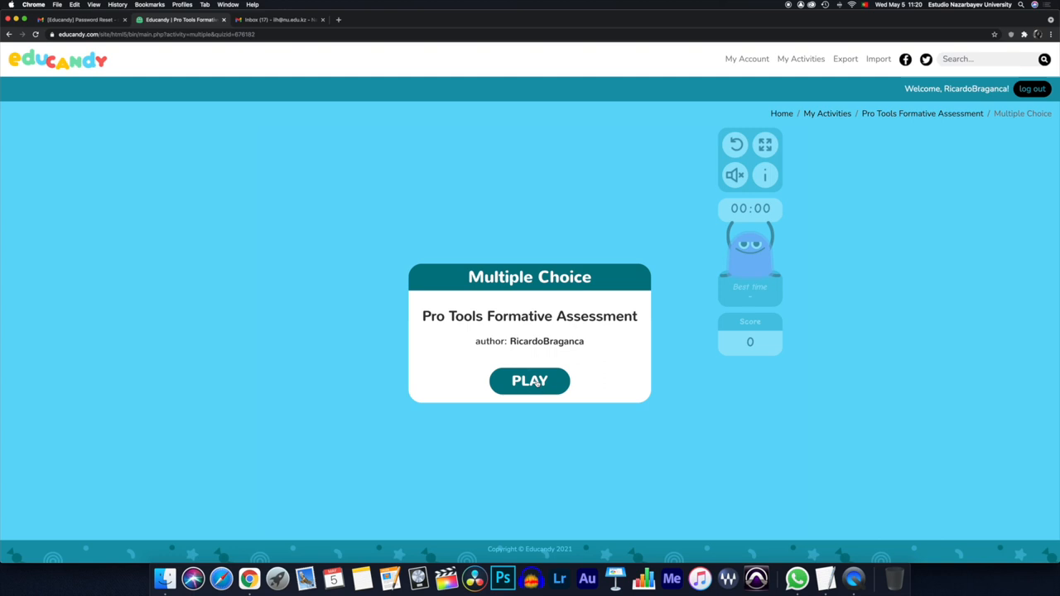
click(531, 379)
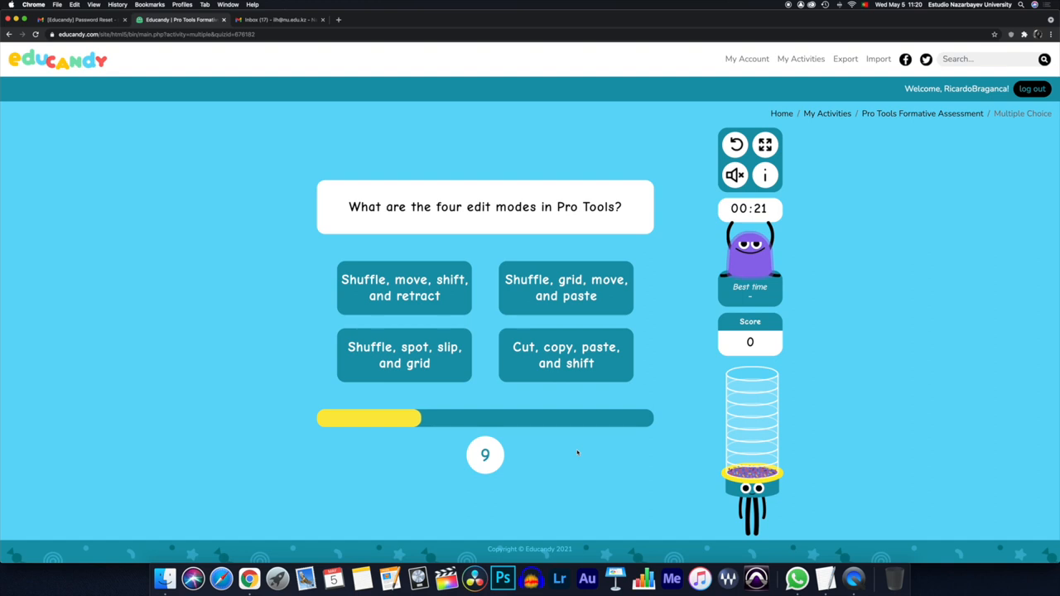
click(405, 354)
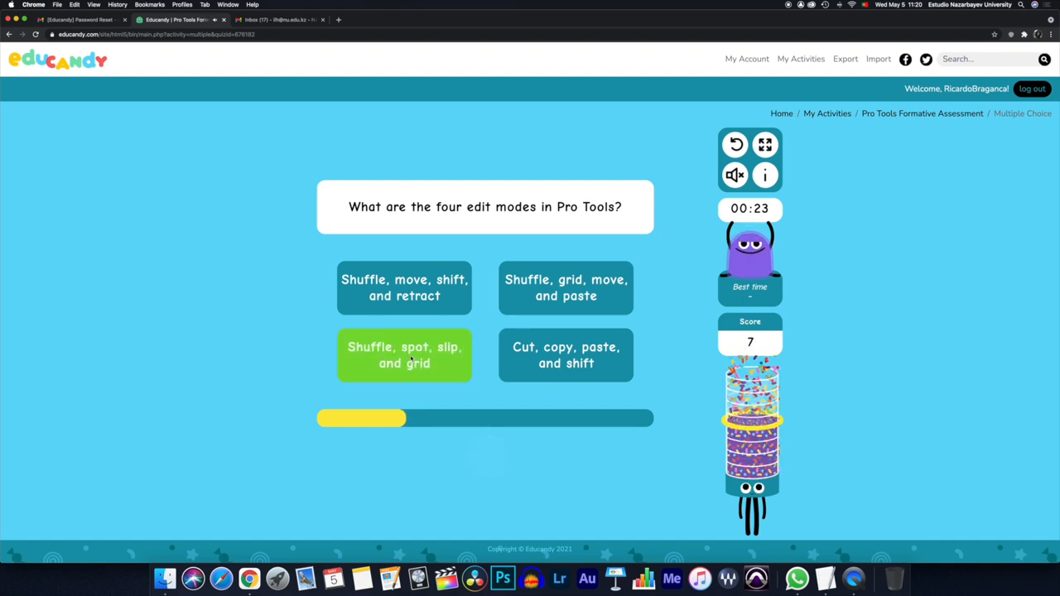
click(404, 354)
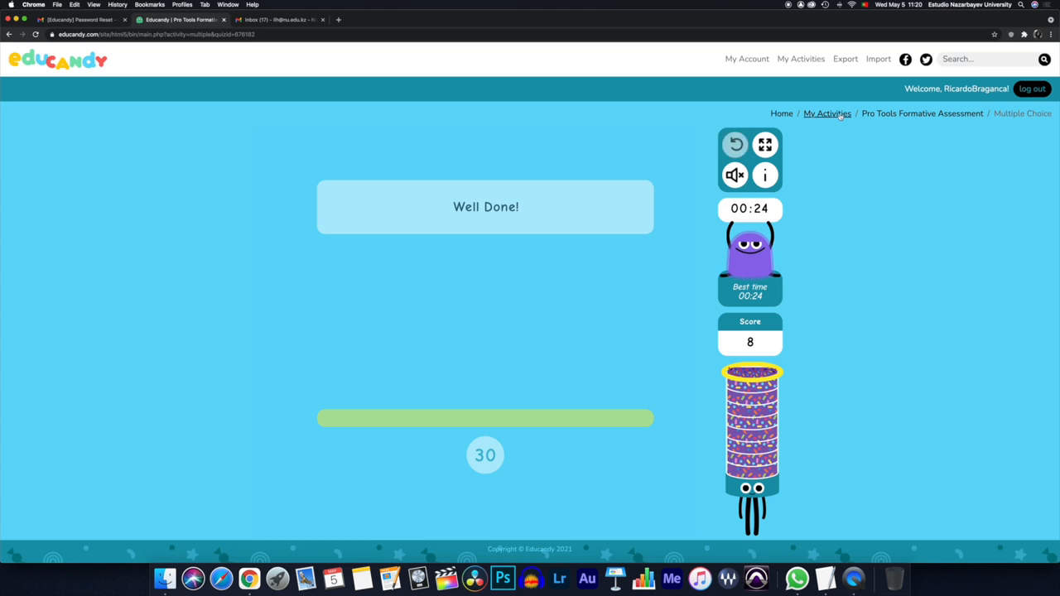
Step: View the quiz's share code, link and embed snippet from My Activities, then dismiss them
click(827, 113)
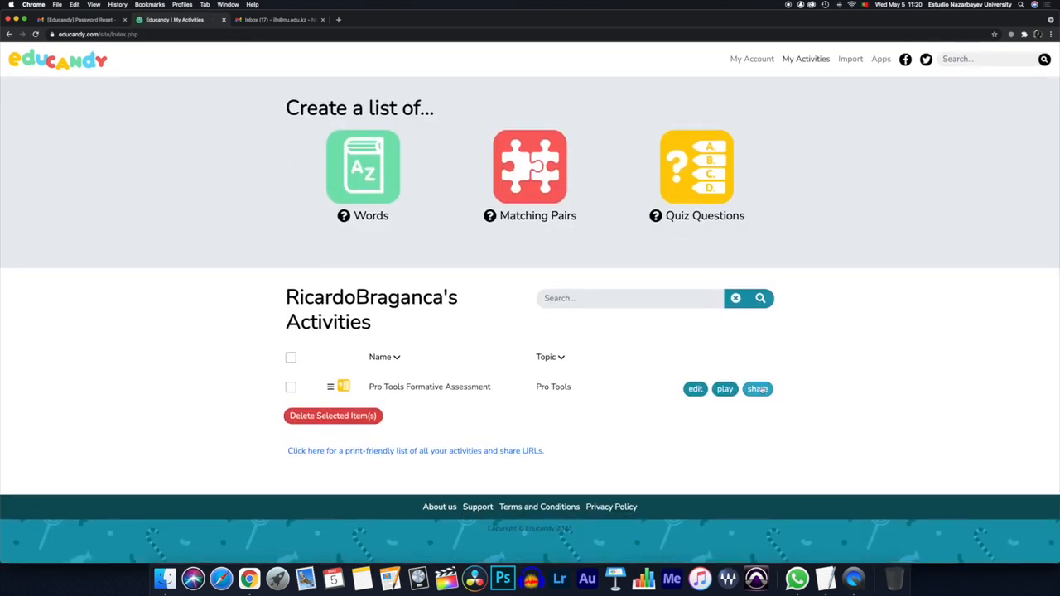
click(757, 388)
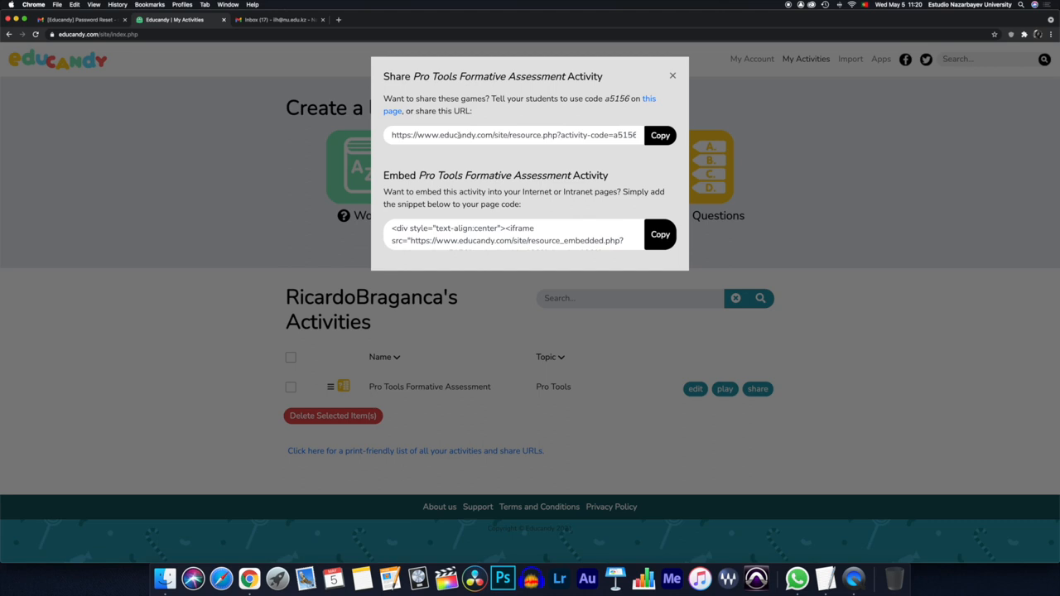
click(673, 76)
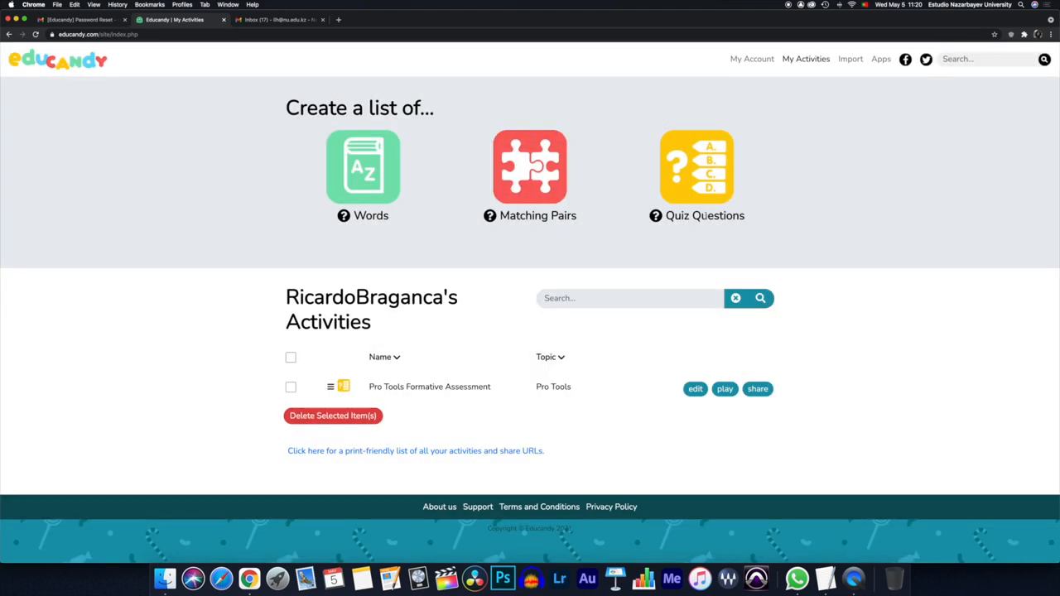